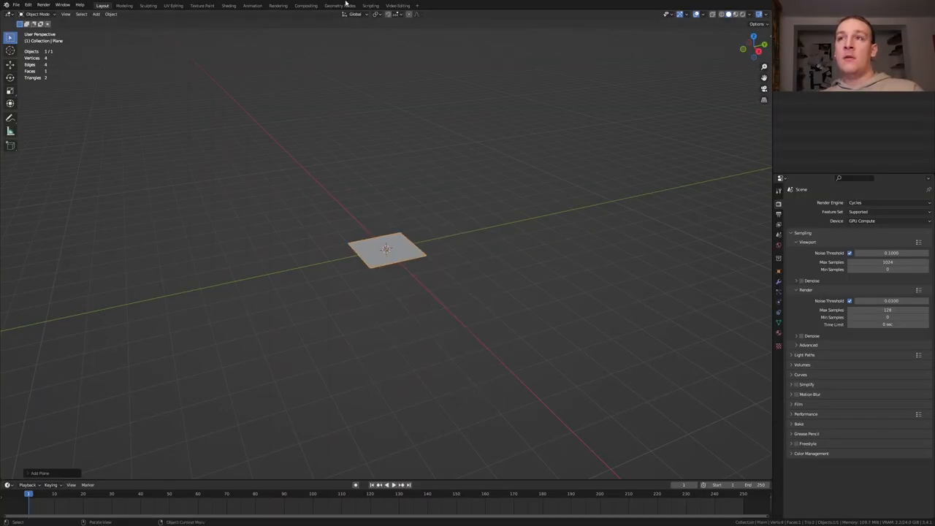
Start a geometry-nodes tree on the plane and add a Volume Cube node.
{"action": "left_click", "coordinate": [339, 6]}
{"action": "type", "text": "cu"}
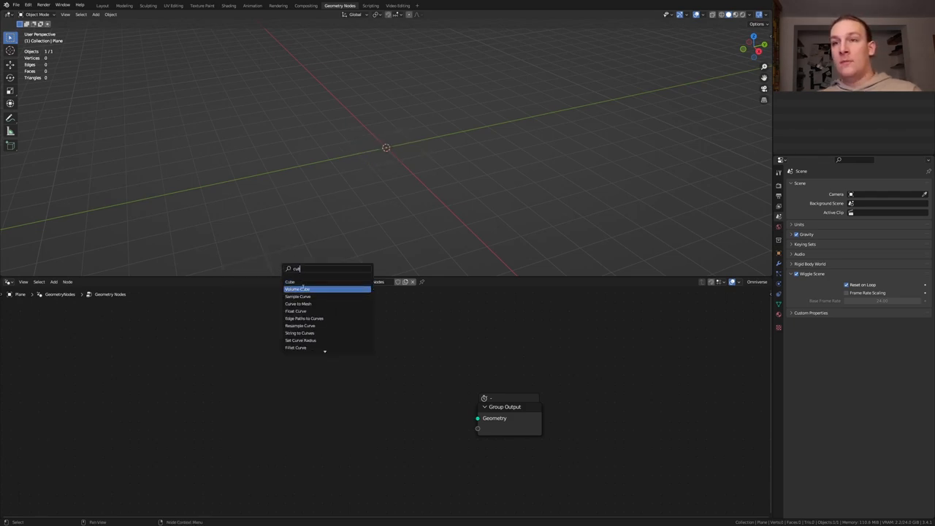
{"action": "left_click", "coordinate": [298, 289]}
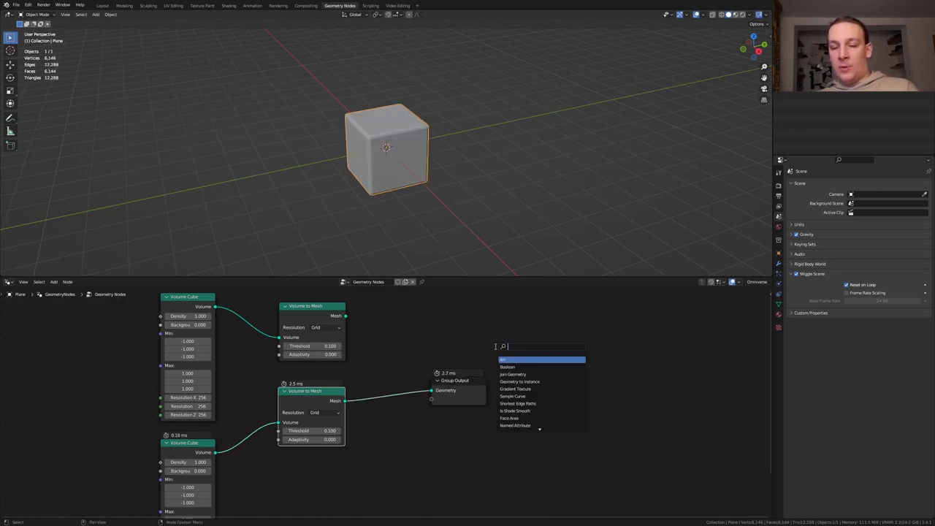
Add Distribute Points on Faces, Instance on Points, Cube and Subdivision Surface nodes and wire them together.
{"action": "type", "text": "on"}
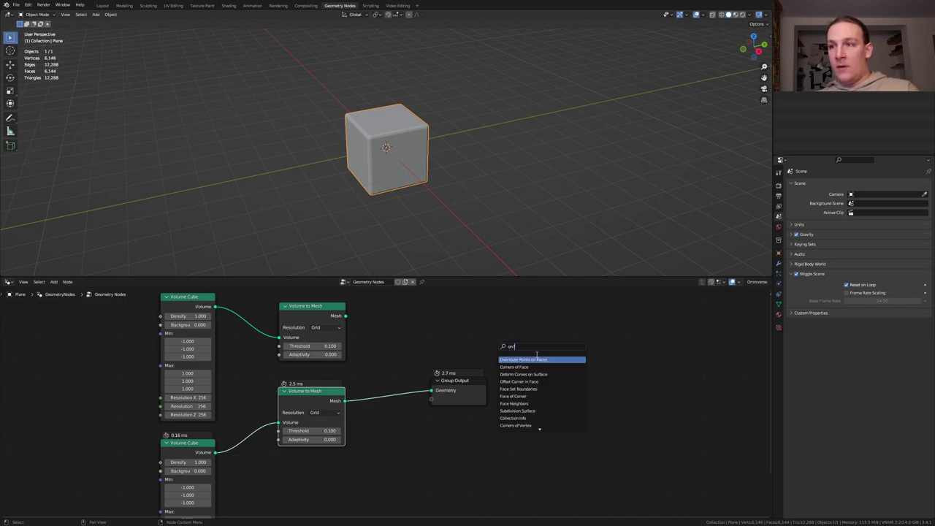
{"action": "left_click", "coordinate": [523, 359]}
{"action": "type", "text": "on"}
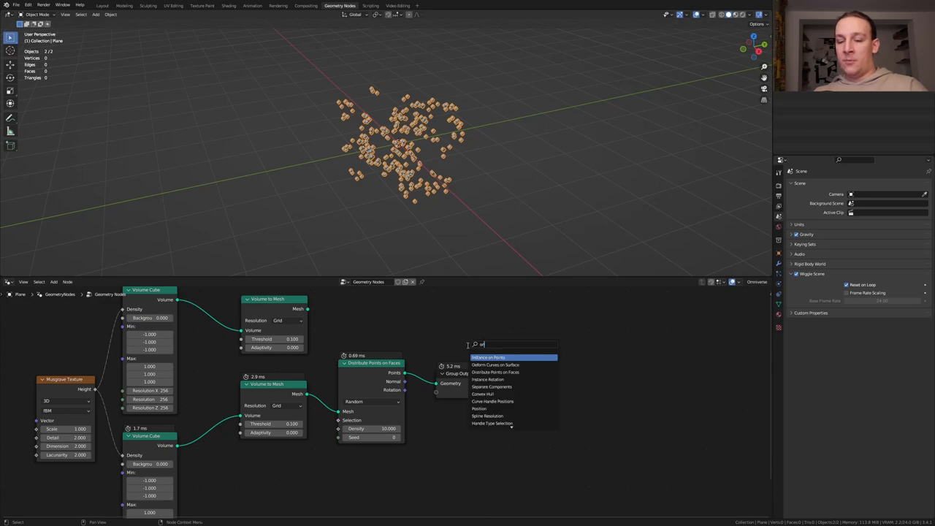
{"action": "left_click", "coordinate": [488, 356]}
{"action": "type", "text": "c"}
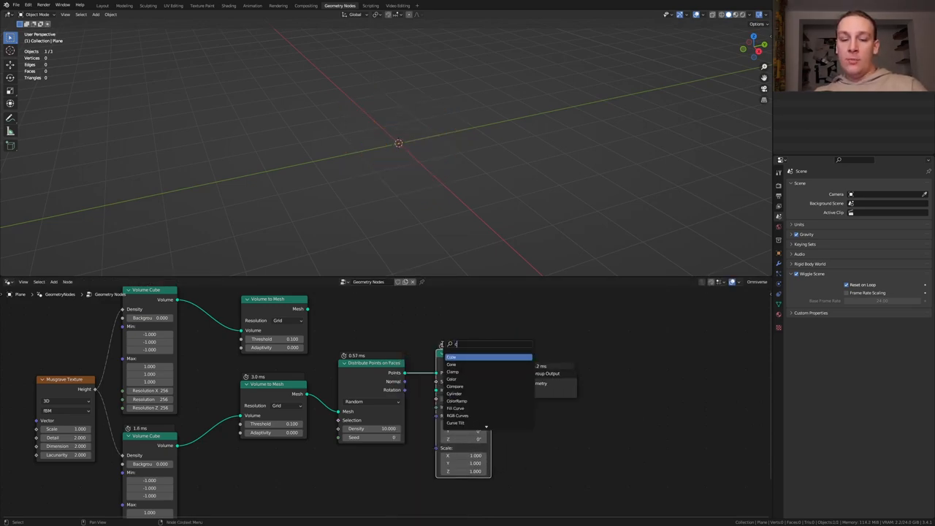
{"action": "left_click", "coordinate": [451, 356]}
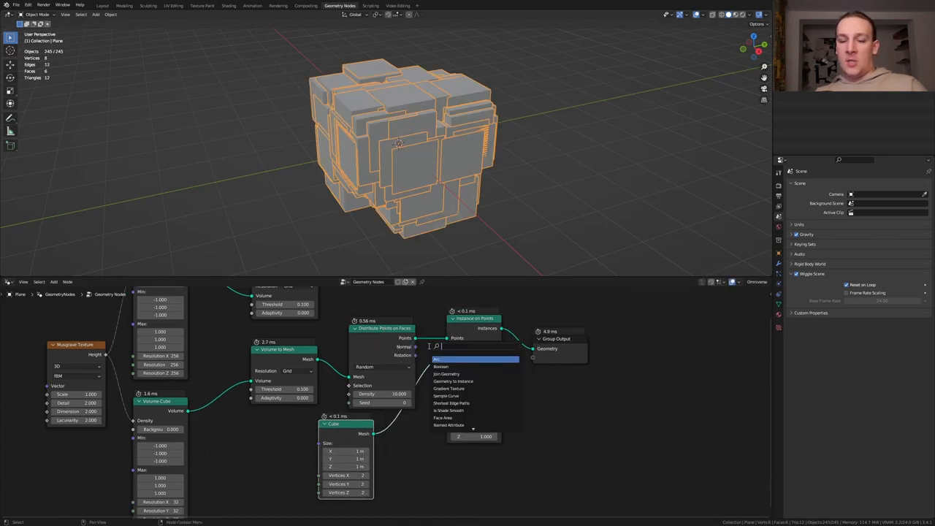
{"action": "type", "text": "sub"}
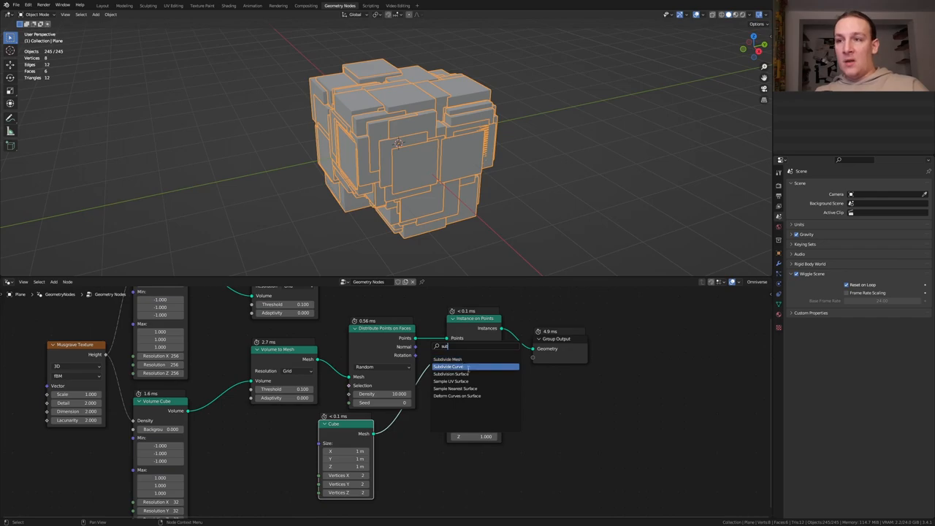
{"action": "left_click", "coordinate": [453, 365]}
{"action": "type", "text": "ran"}
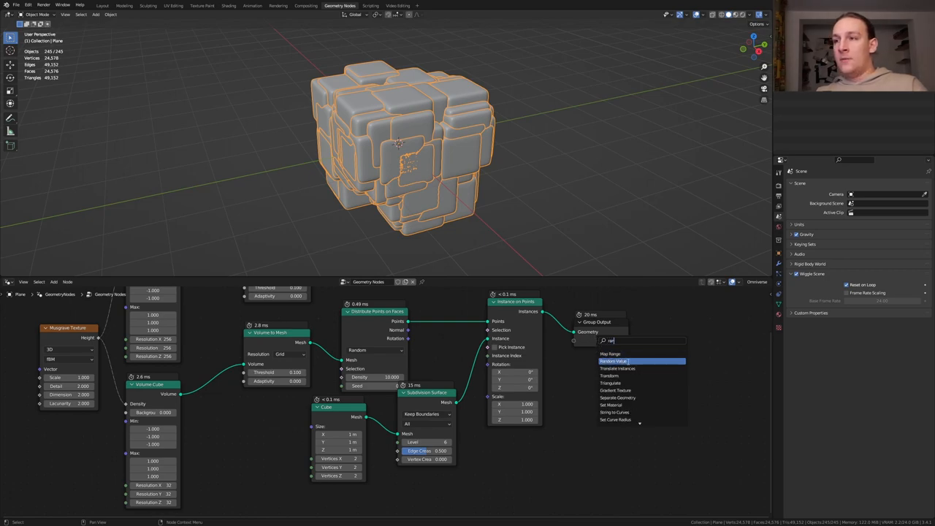
Add a Random Value node, set its data type to vector and feed instance scale and rotation.
{"action": "left_click", "coordinate": [614, 361]}
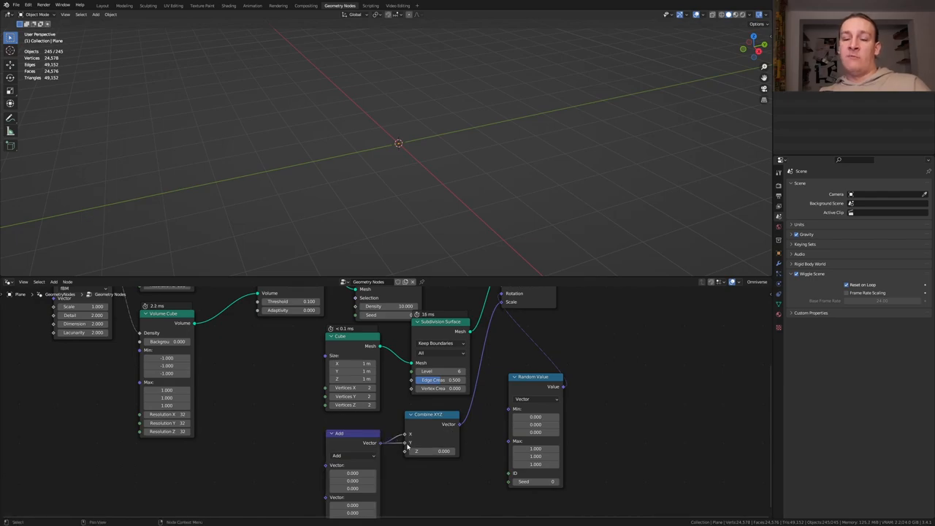
{"action": "left_click", "coordinate": [353, 438]}
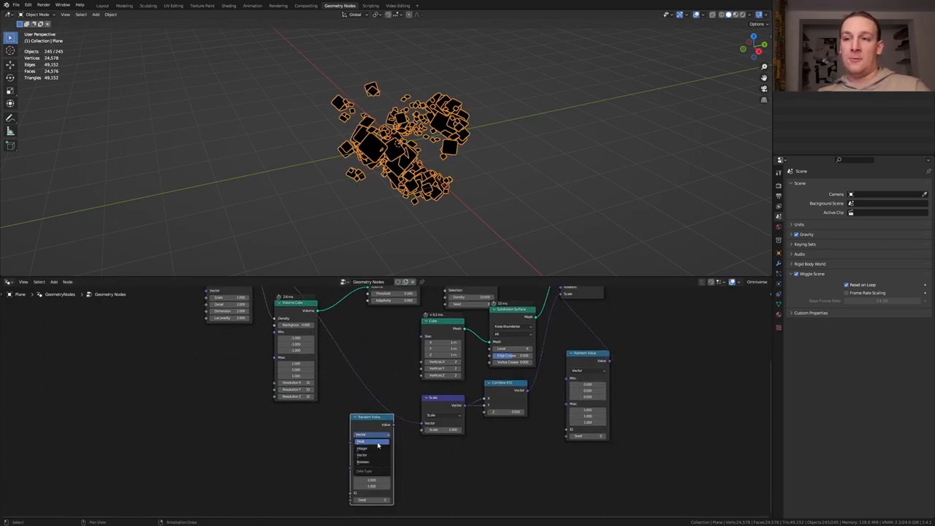
{"action": "left_click", "coordinate": [361, 441]}
{"action": "type", "text": "jo"}
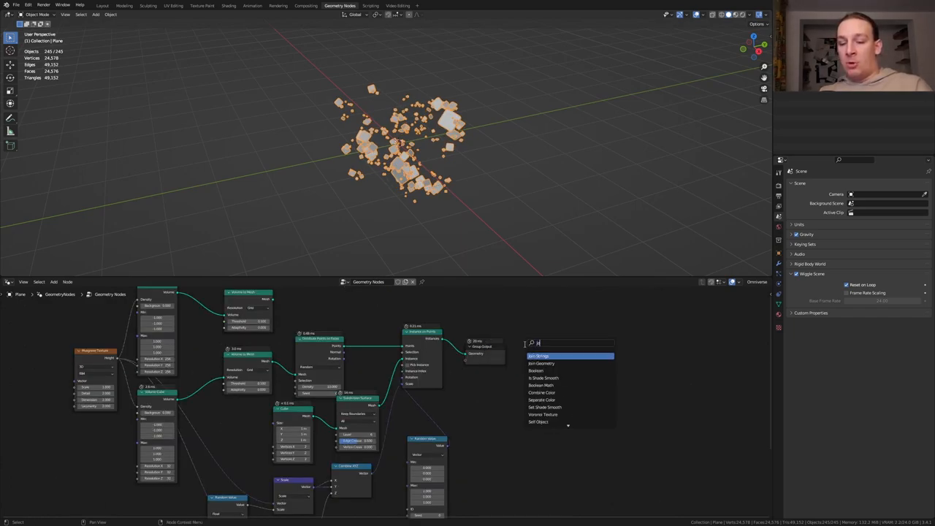
Add a Join Geometry node and insert a Set Material node into the geometry link before the output.
{"action": "left_click", "coordinate": [541, 362]}
{"action": "type", "text": "set m"}
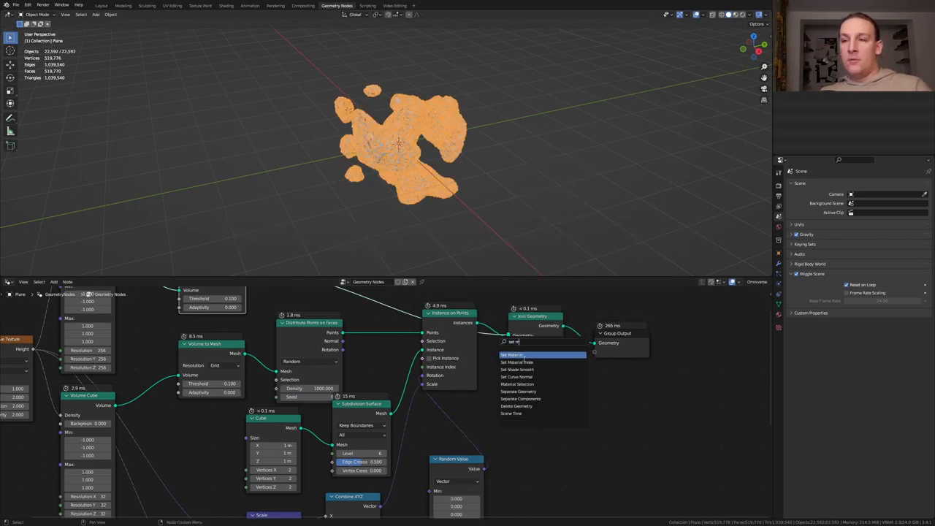
{"action": "left_click", "coordinate": [516, 362]}
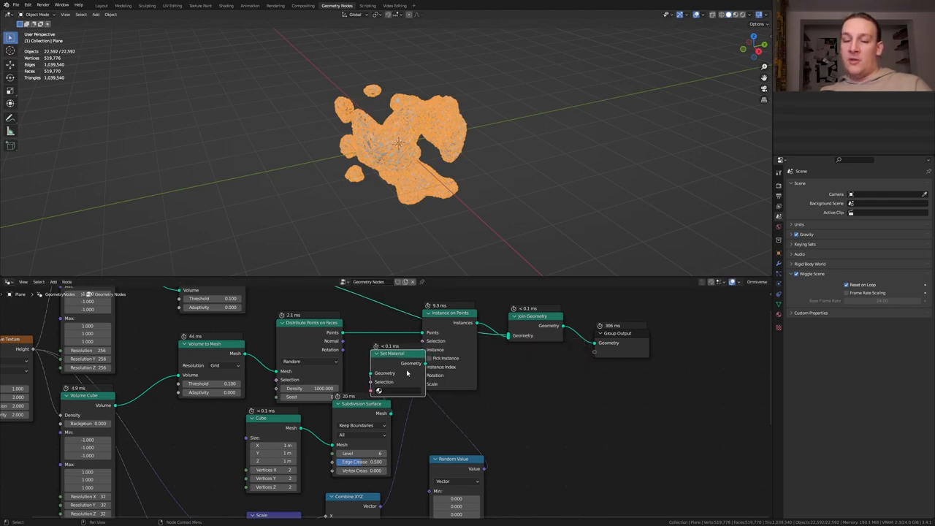
{"action": "left_click_drag", "start_coordinate": [395, 353], "coordinate": [421, 318]}
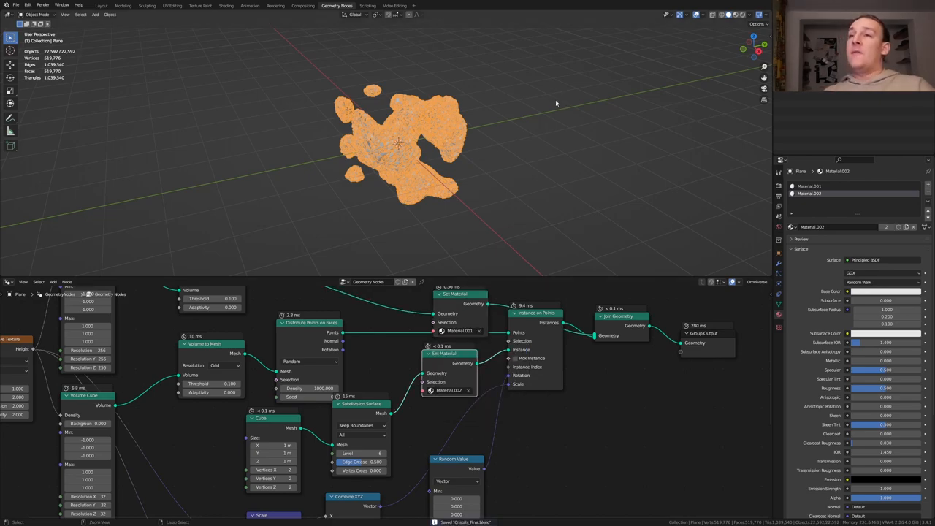
In the Shading workspace set the world background to a plain colour.
{"action": "left_click", "coordinate": [225, 6]}
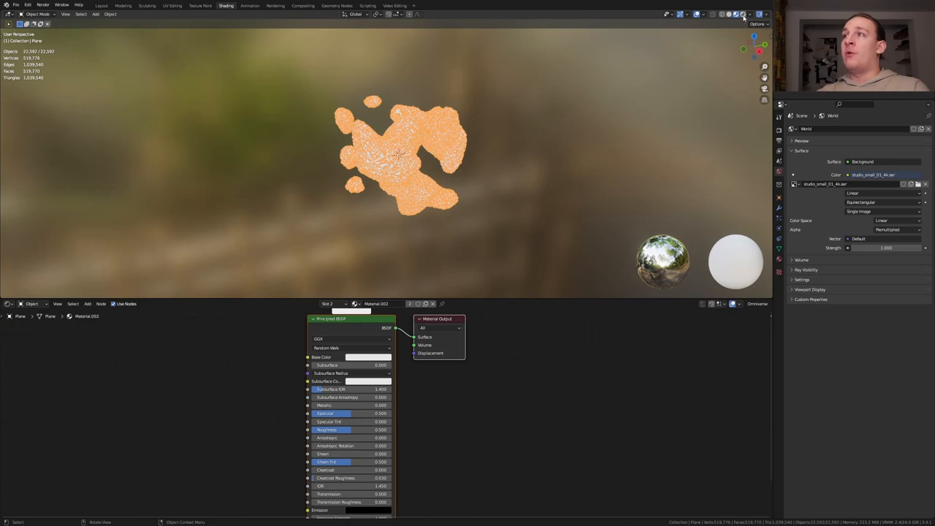
{"action": "left_click", "coordinate": [727, 15]}
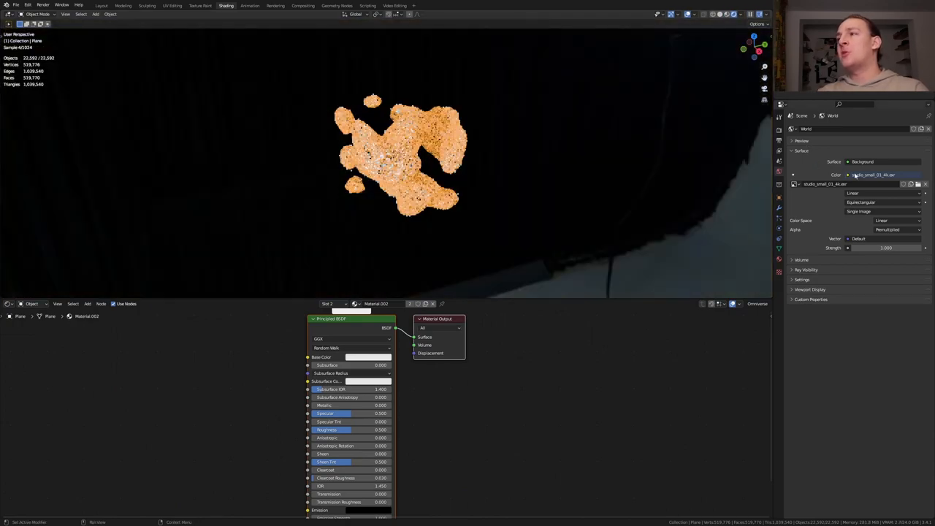
{"action": "left_click", "coordinate": [848, 174]}
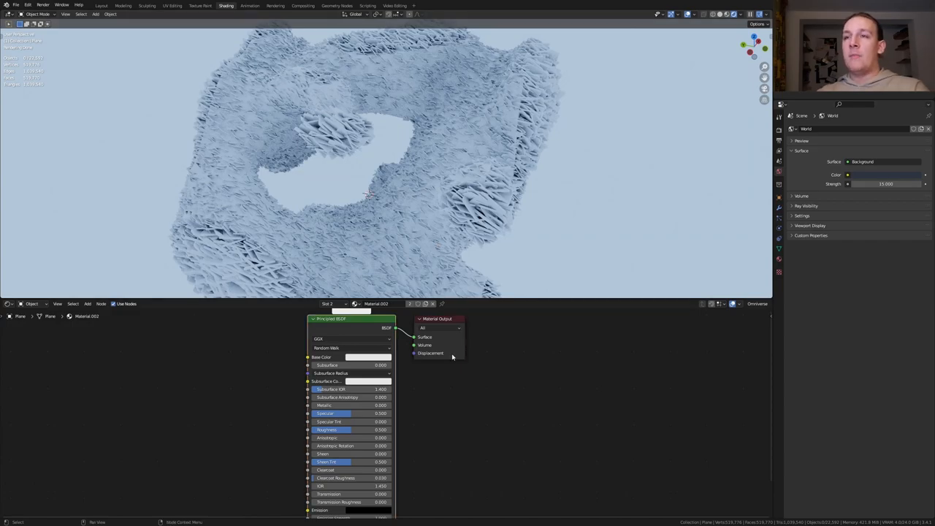
{"action": "mouse_move", "coordinate": [361, 327]}
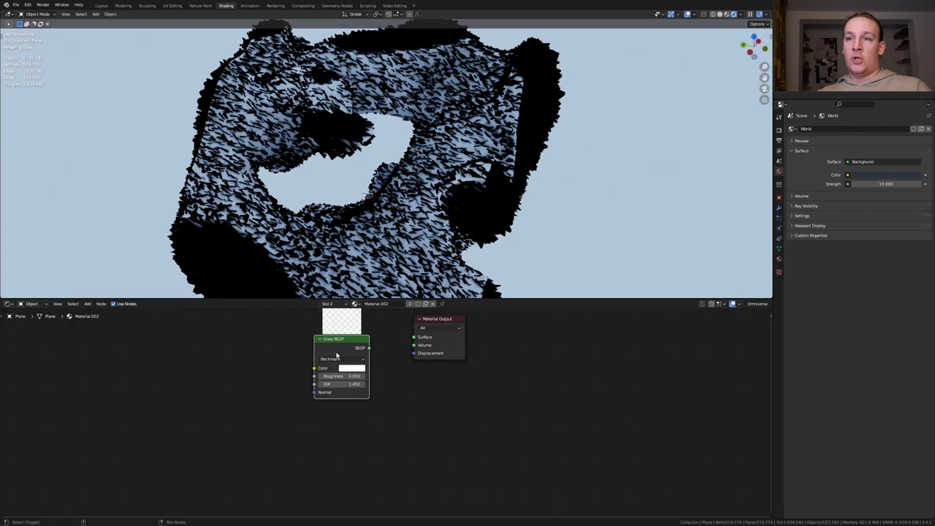
Tint the glass material red and load texture maps onto the second material.
{"action": "left_click", "coordinate": [349, 368]}
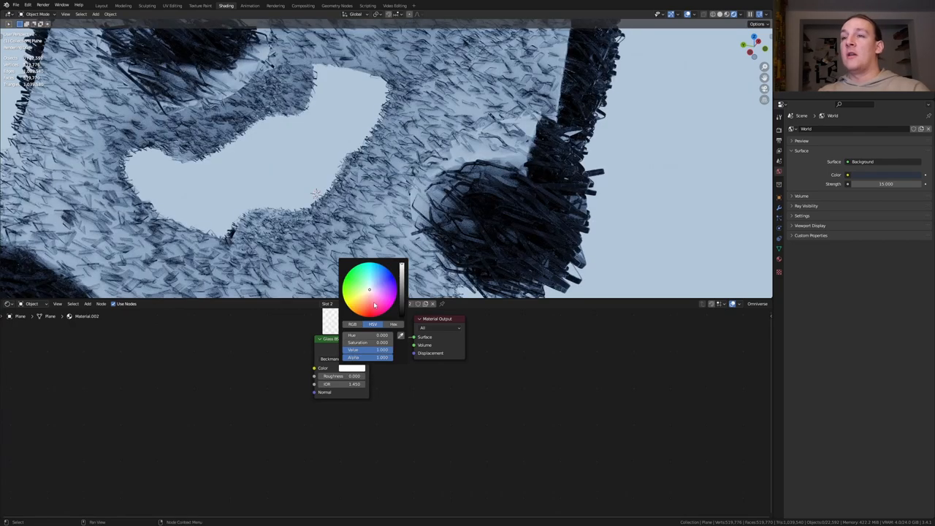
{"action": "left_click", "coordinate": [355, 303]}
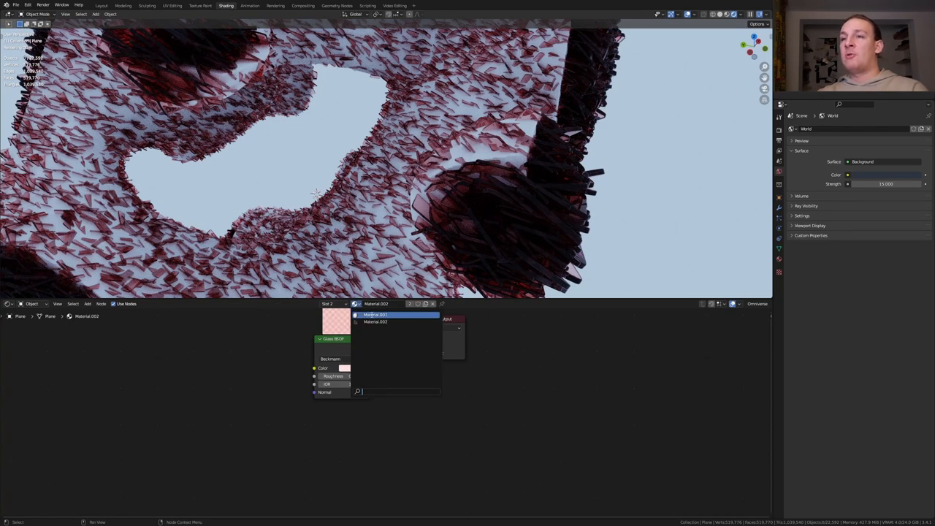
{"action": "left_click", "coordinate": [374, 315]}
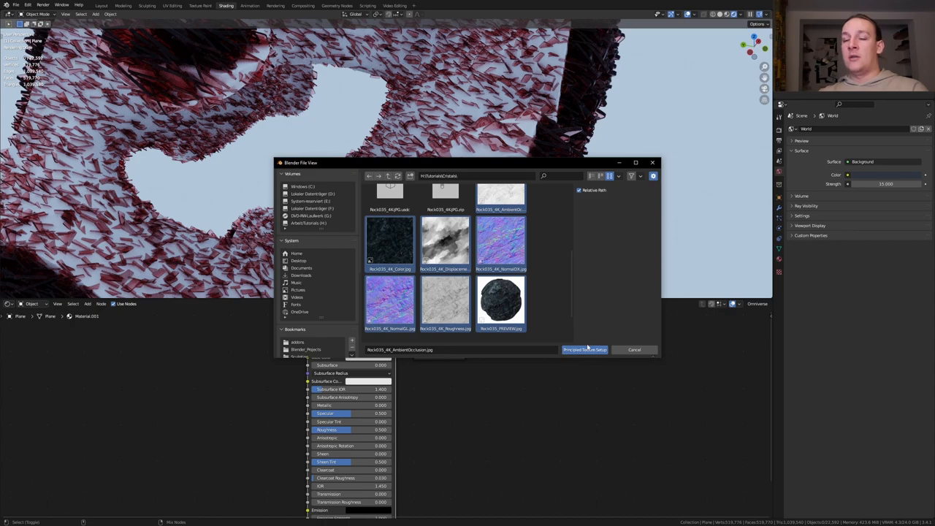
{"action": "left_click", "coordinate": [585, 349]}
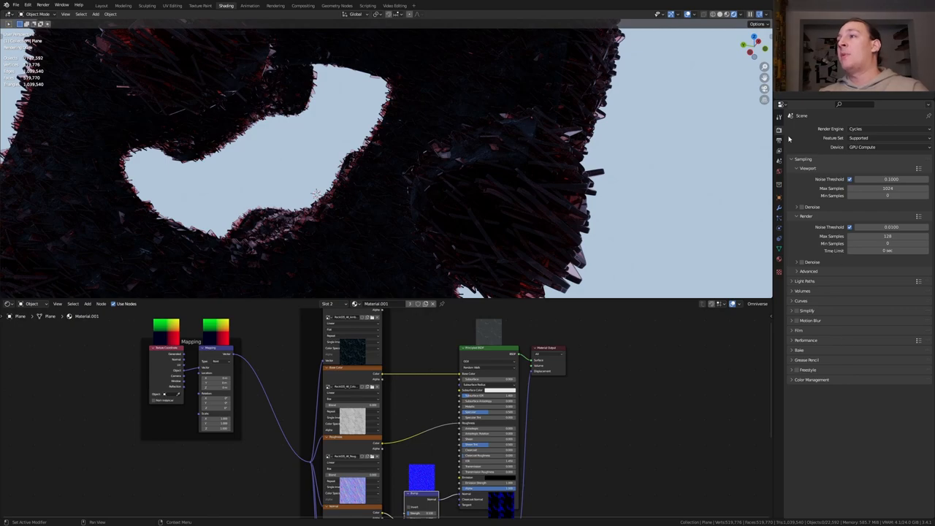
Check the Color Management panel and return to the main Layout workspace.
{"action": "left_click", "coordinate": [811, 380]}
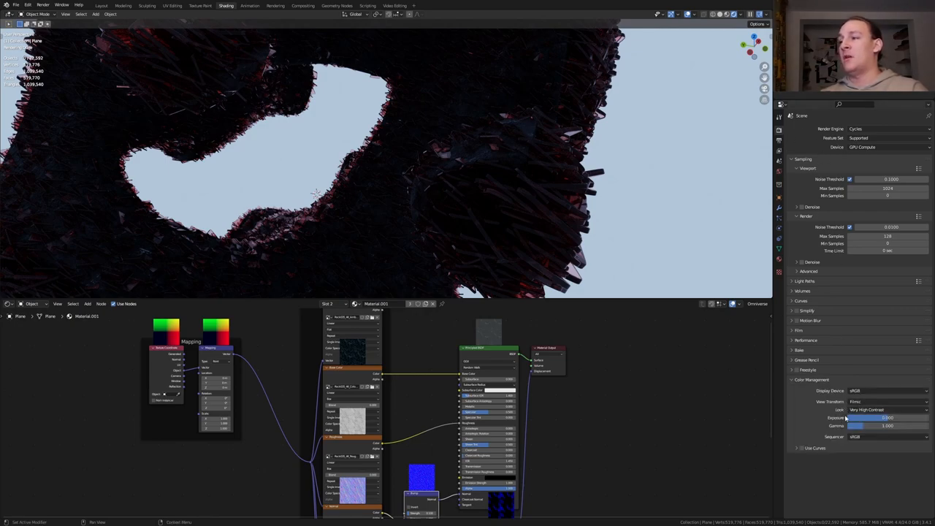
{"action": "key", "text": "ctrl+s"}
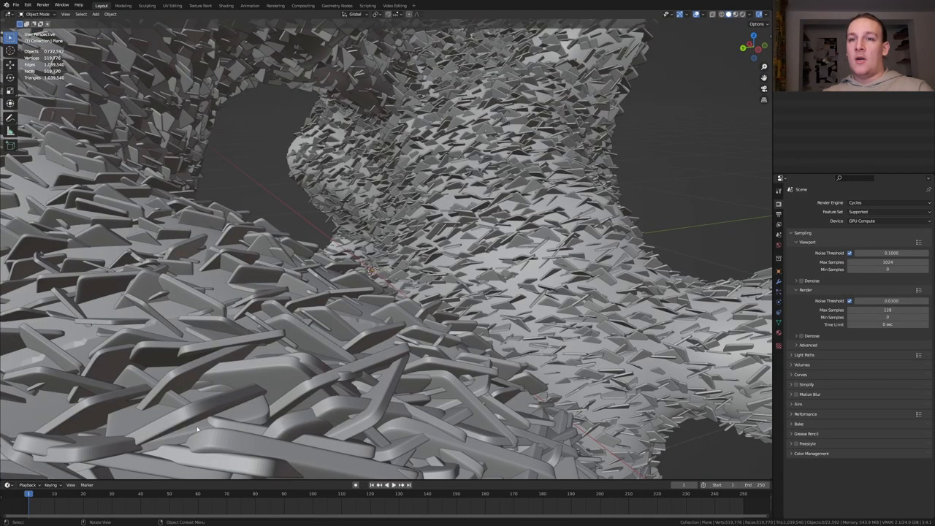
{"action": "mouse_move", "coordinate": [213, 406]}
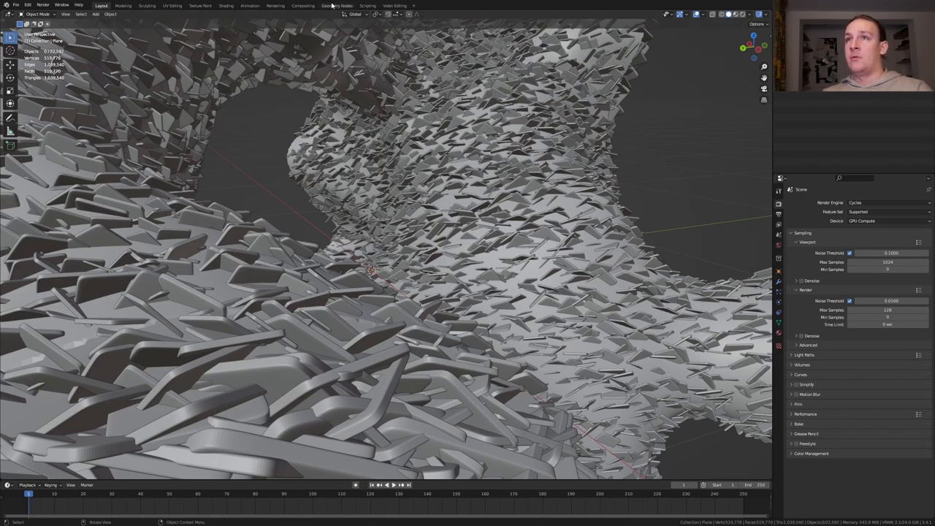
Add a camera and a Plain Axes empty, then move the empty into the cloud.
{"action": "left_click", "coordinate": [336, 6]}
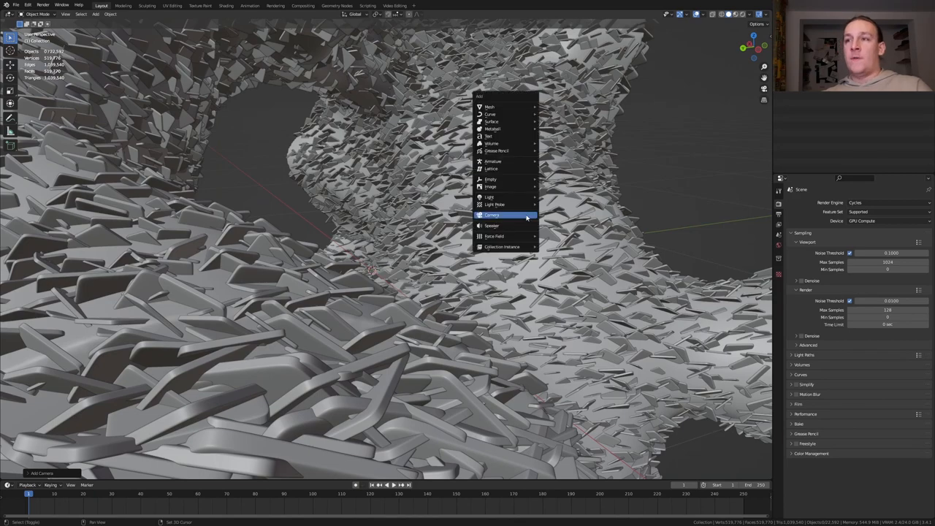
{"action": "left_click", "coordinate": [491, 215]}
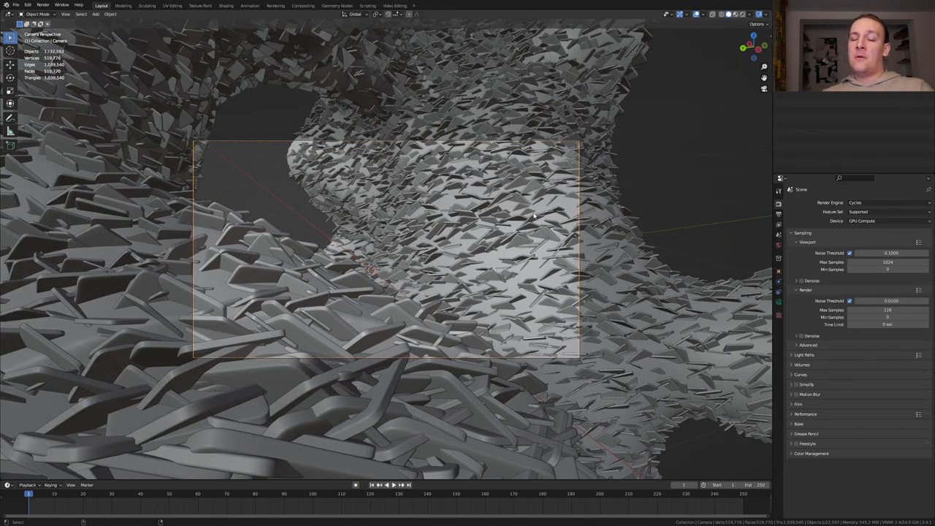
{"action": "left_click", "coordinate": [749, 15]}
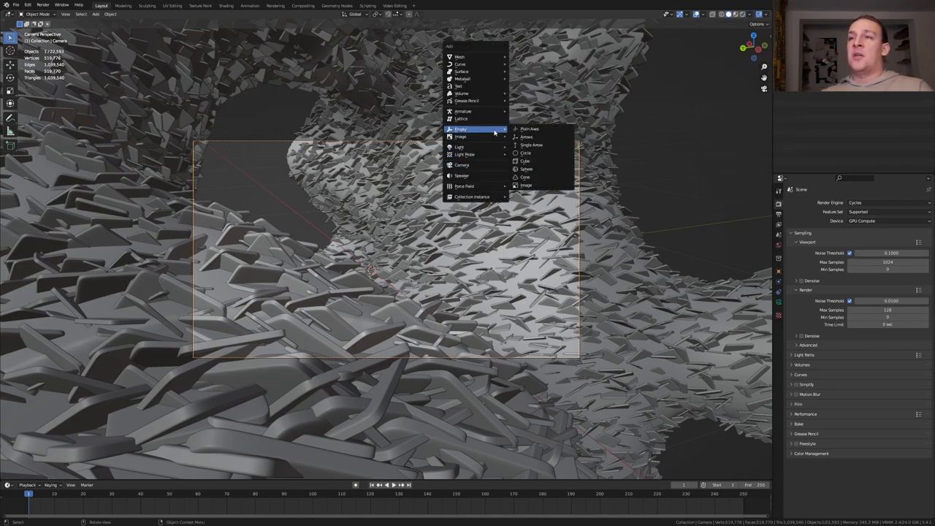
{"action": "left_click", "coordinate": [528, 129]}
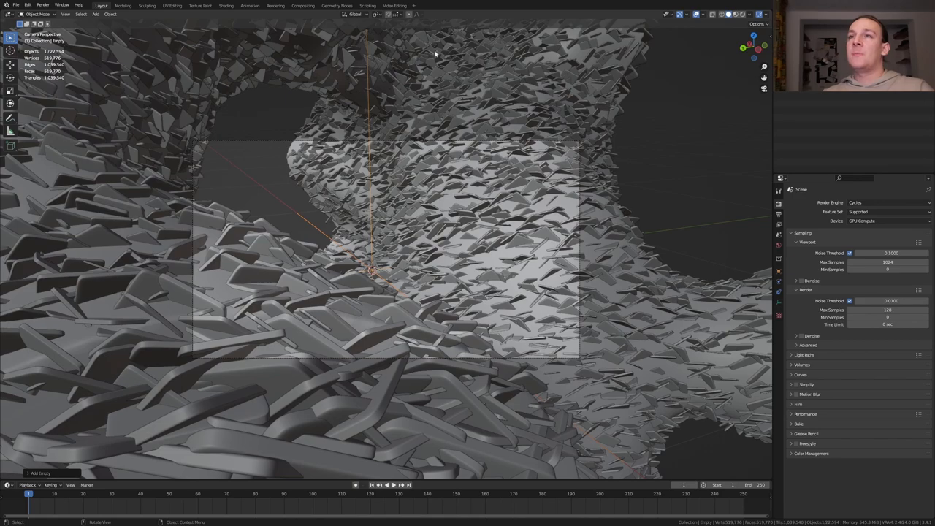
{"action": "left_click", "coordinate": [398, 15]}
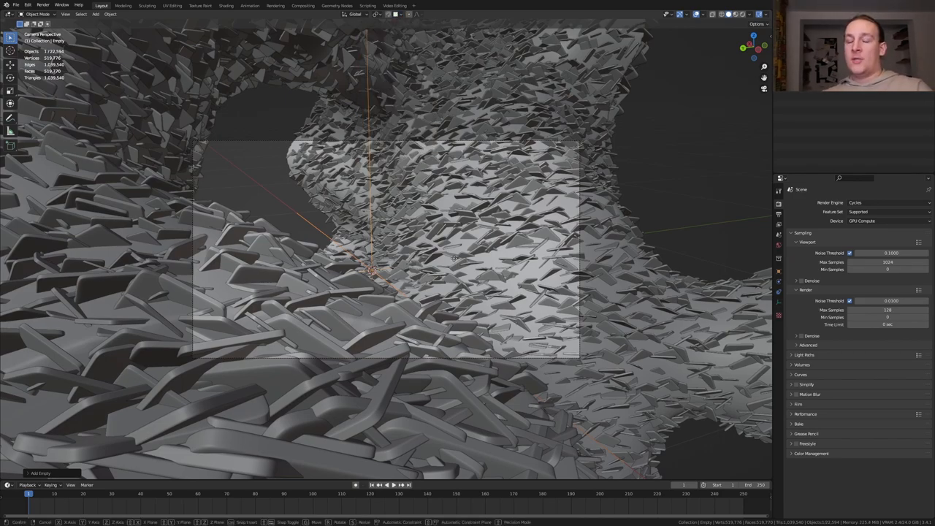
{"action": "left_click_drag", "start_coordinate": [373, 272], "coordinate": [353, 285]}
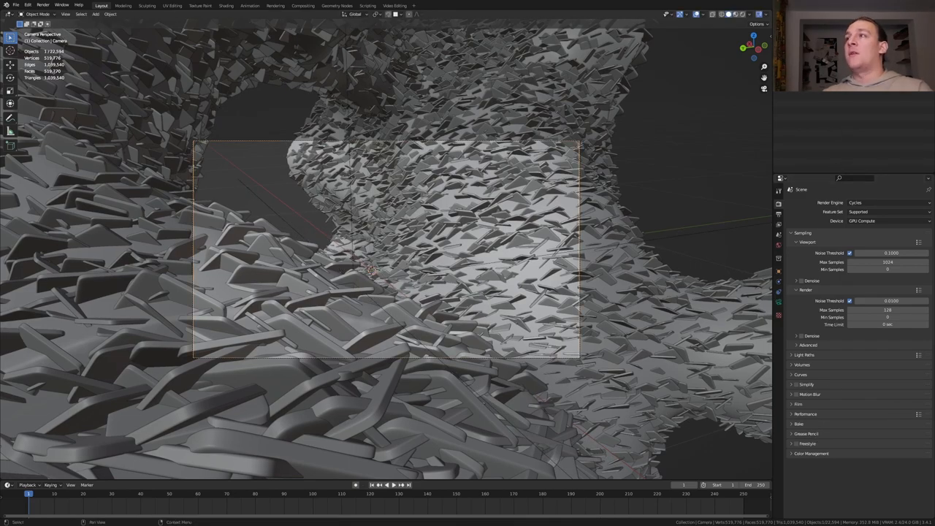
Enable camera depth of field with the empty as focus object and adjust the aperture.
{"action": "left_click", "coordinate": [777, 306]}
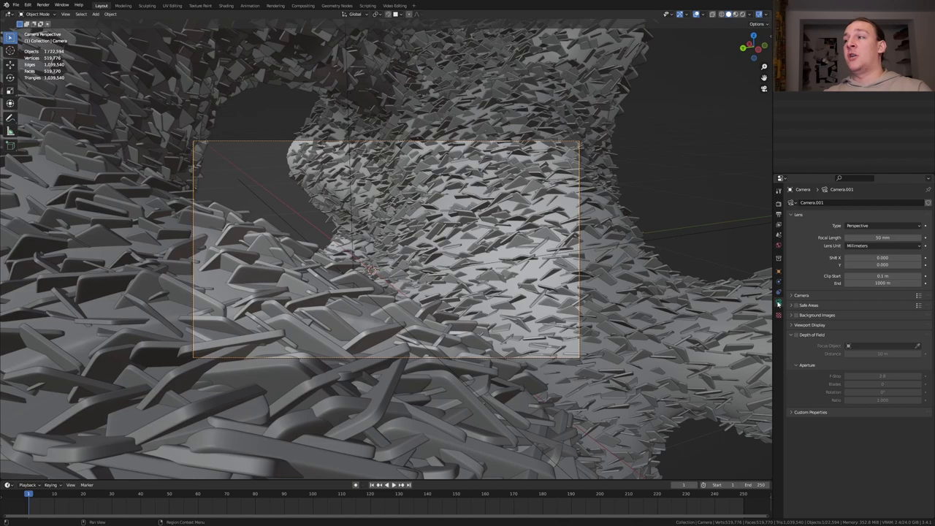
{"action": "mouse_move", "coordinate": [824, 336]}
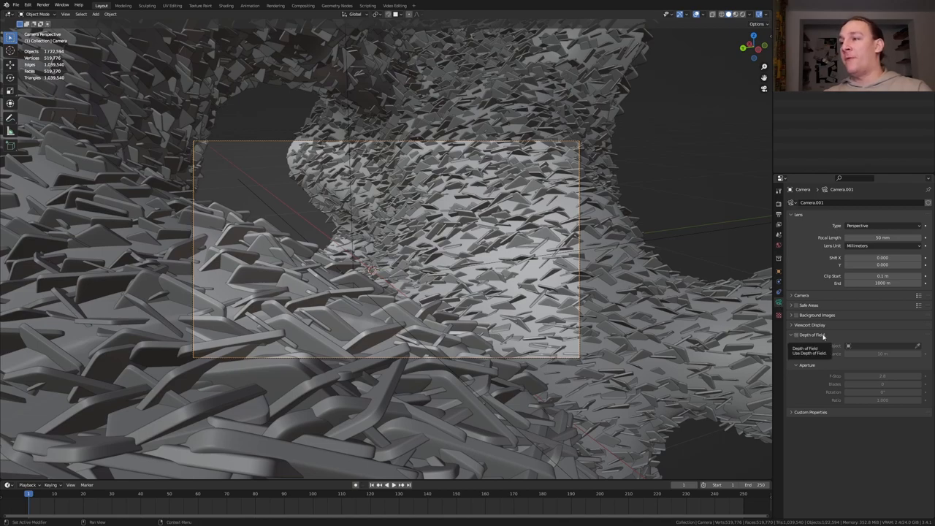
{"action": "left_click", "coordinate": [796, 334]}
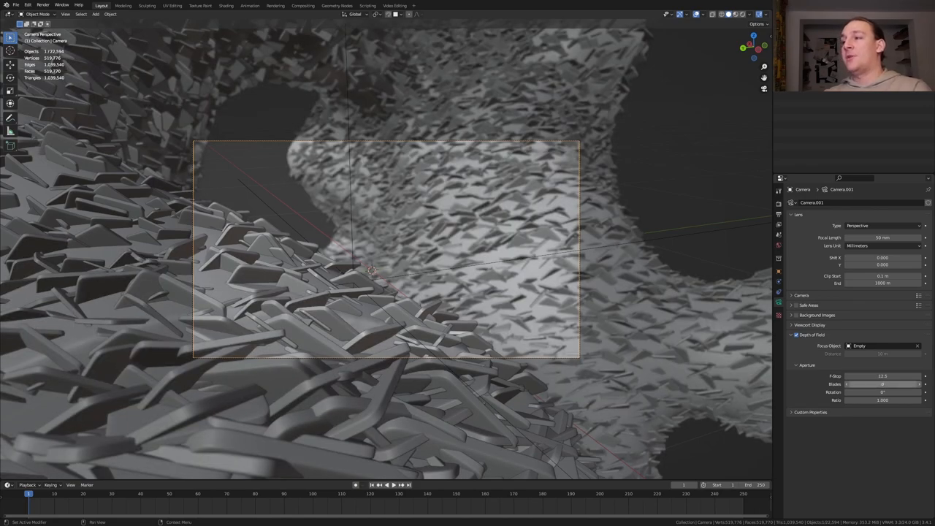
{"action": "left_click", "coordinate": [779, 204]}
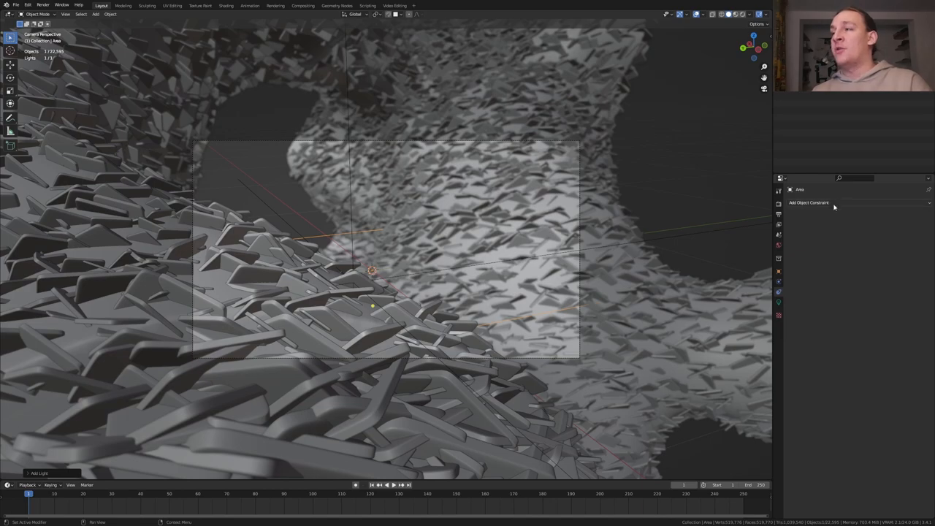
Give the area light a Track To constraint, then set up Render Layers → Denoise → Composite in the compositor.
{"action": "left_click", "coordinate": [810, 202]}
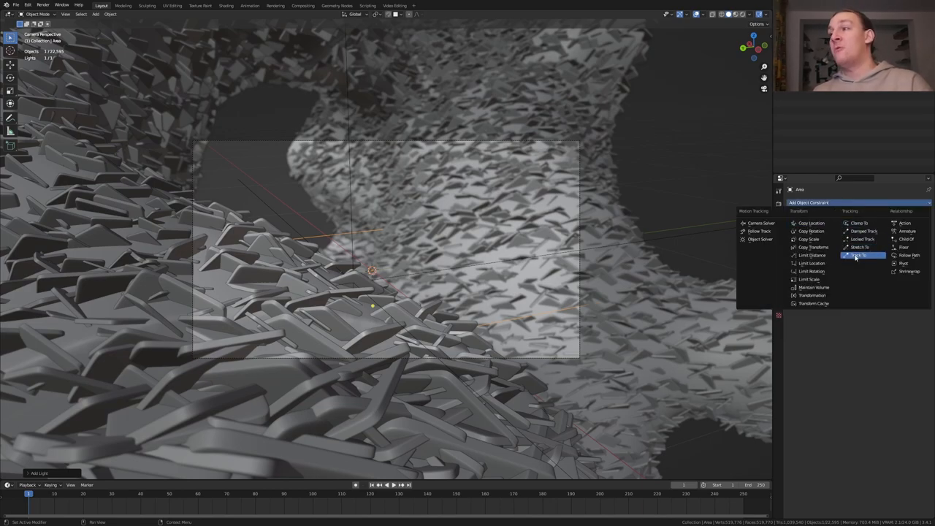
{"action": "left_click", "coordinate": [856, 254]}
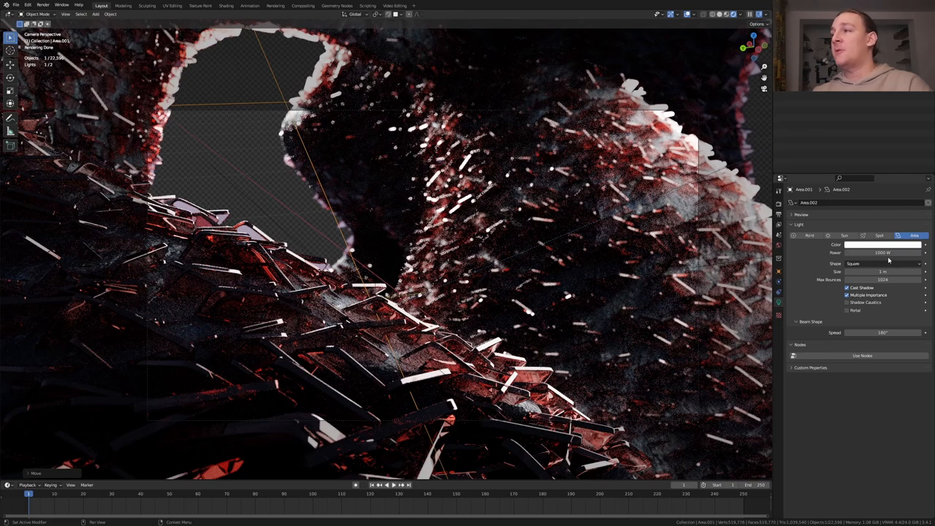
{"action": "left_click", "coordinate": [302, 6]}
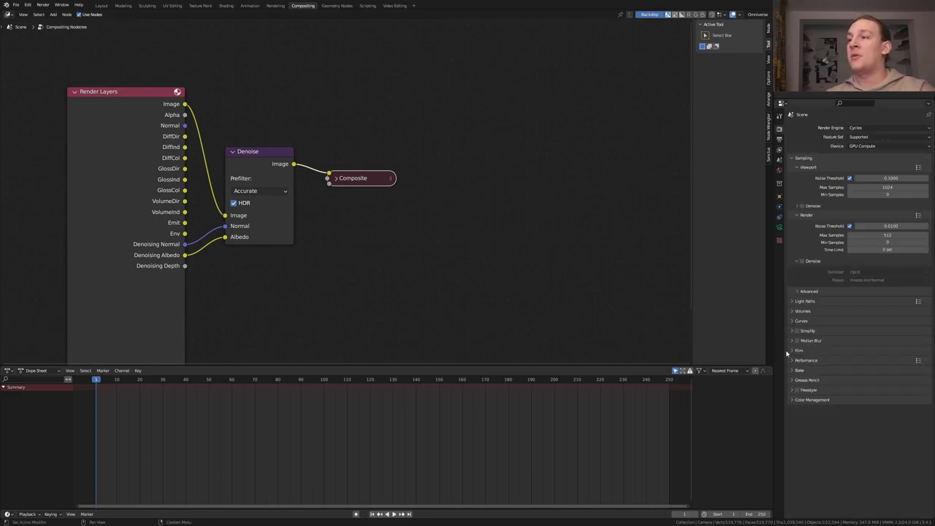
Set the render output file format to JPEG and save the .blend file.
{"action": "left_click", "coordinate": [799, 351]}
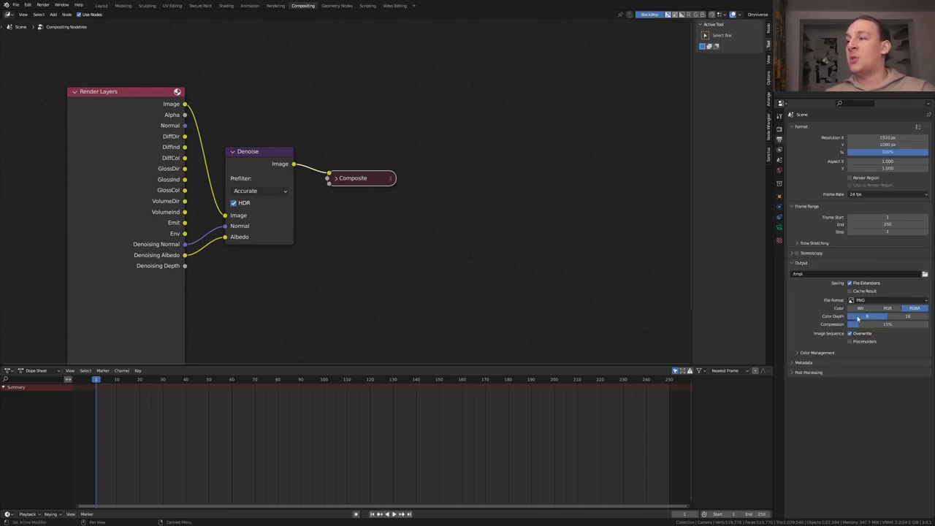
{"action": "left_click", "coordinate": [883, 300]}
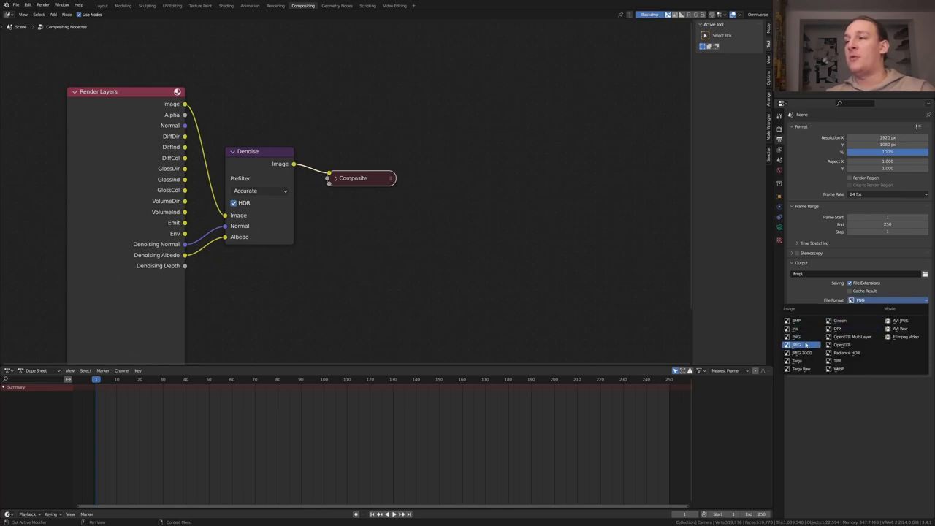
{"action": "left_click", "coordinate": [798, 345]}
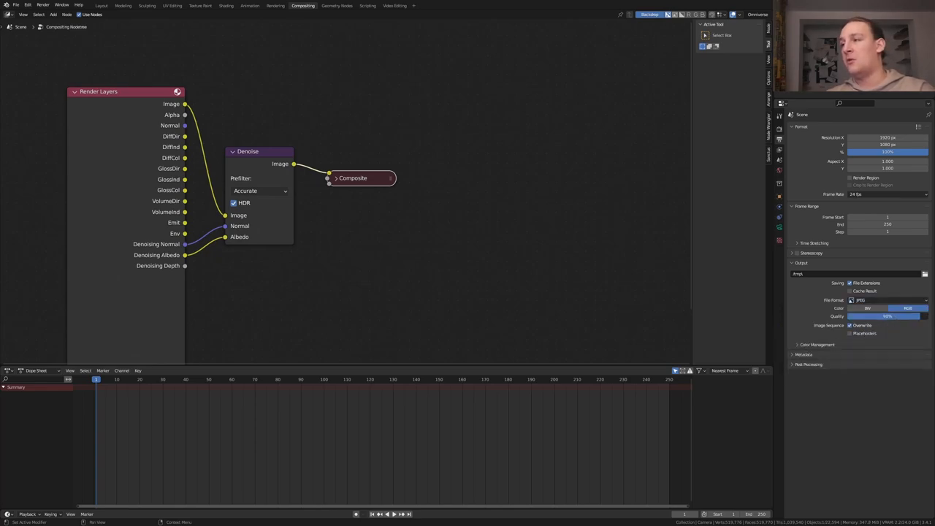
{"action": "key", "text": "ctrl+s"}
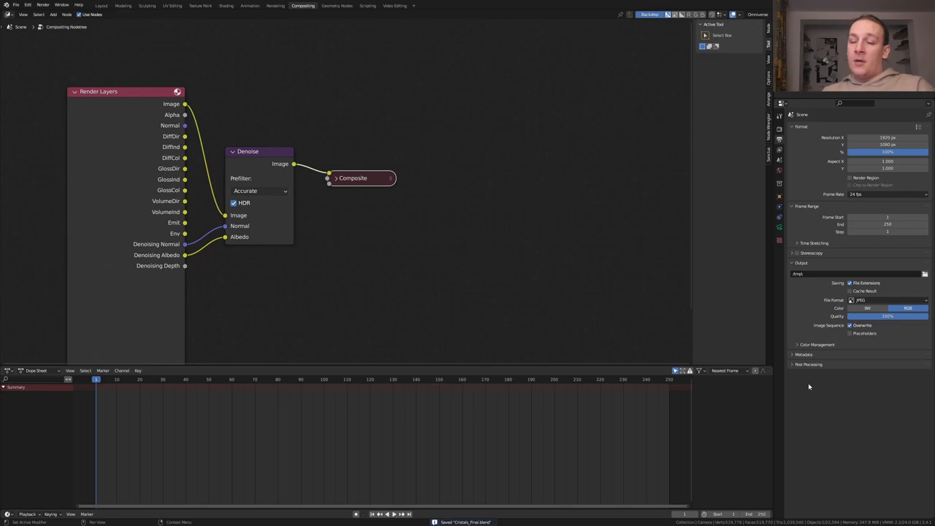